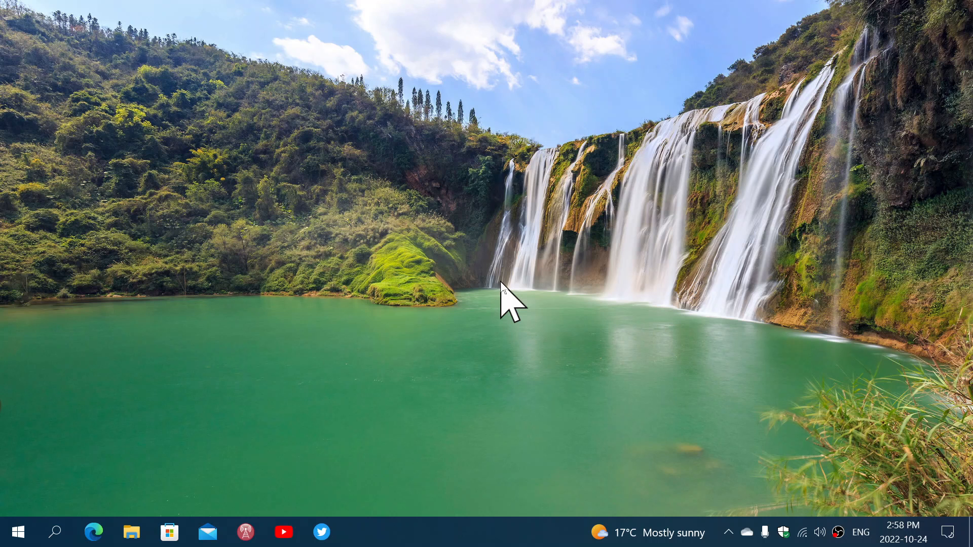
mouse_move(865, 463)
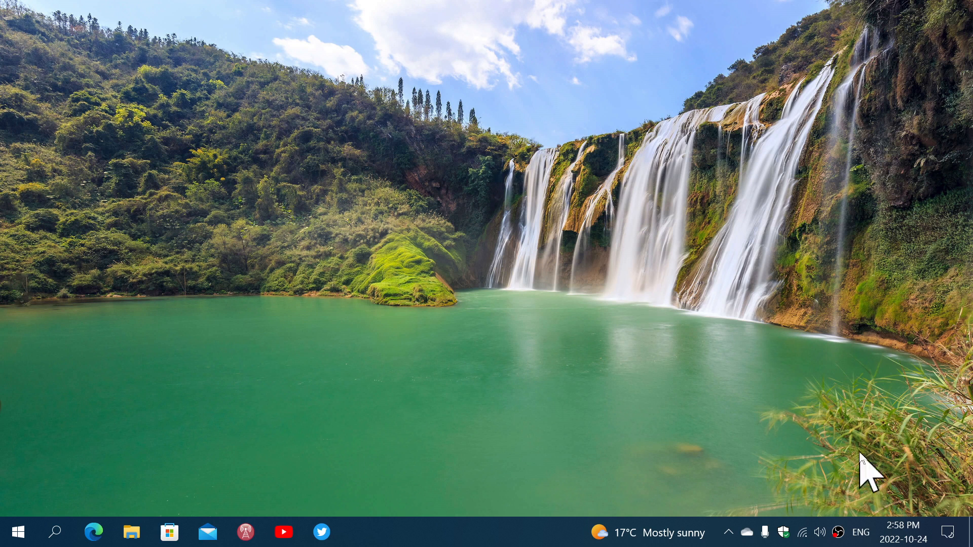
Launch Windows Security from the system tray shield to its Security at a glance home.
click(784, 532)
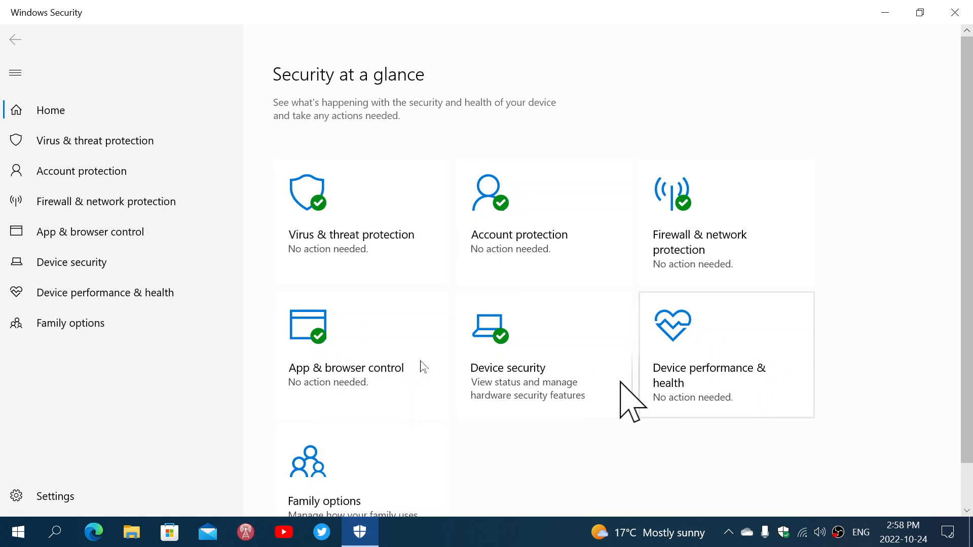
mouse_move(549, 391)
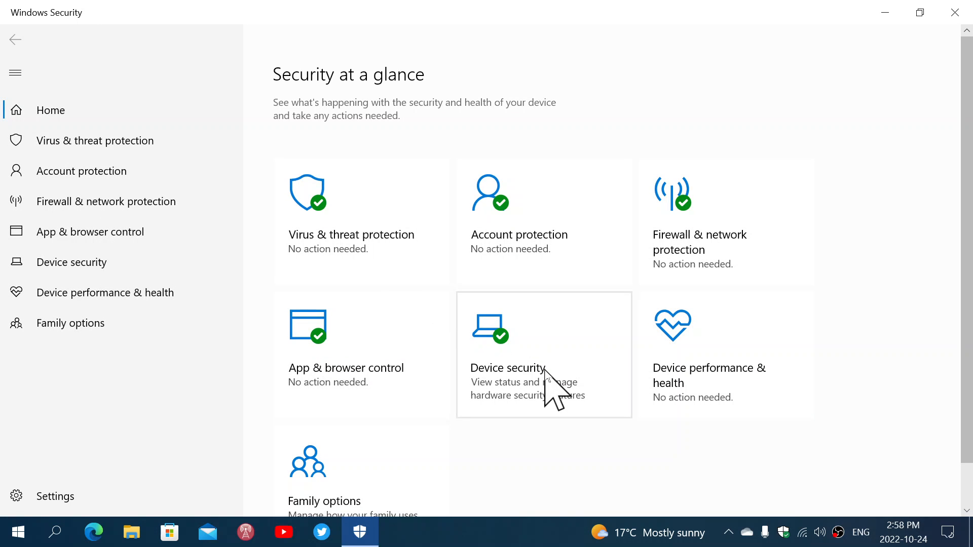
mouse_move(545, 389)
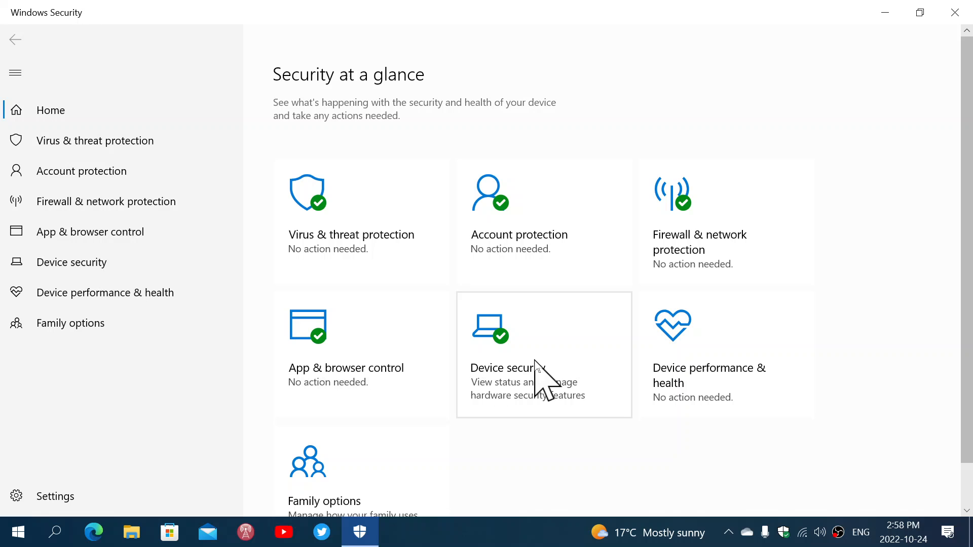
Go to the Device security page listing Core isolation.
click(544, 354)
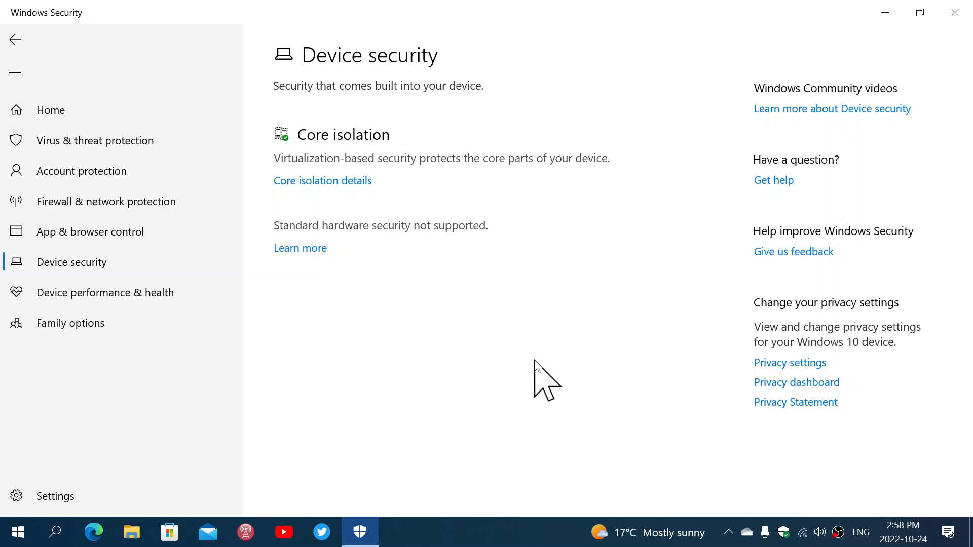
mouse_move(406, 220)
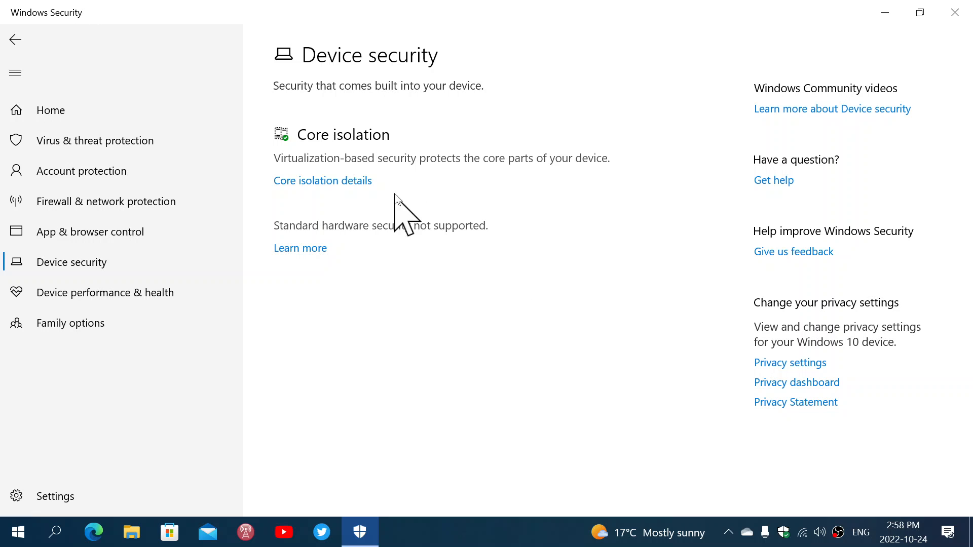
Enter Core isolation details and try switching Memory integrity on; it stays Off pending driver fixes.
click(322, 181)
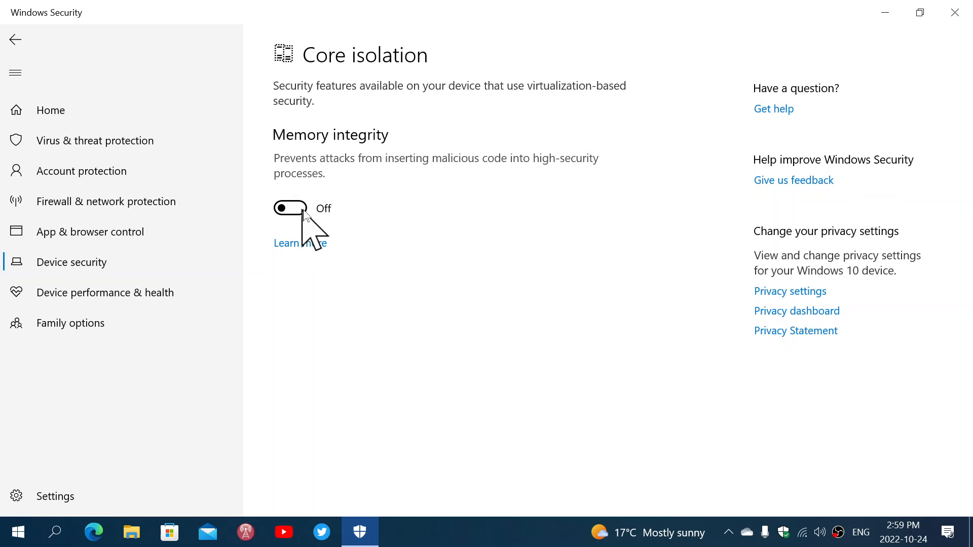
click(288, 207)
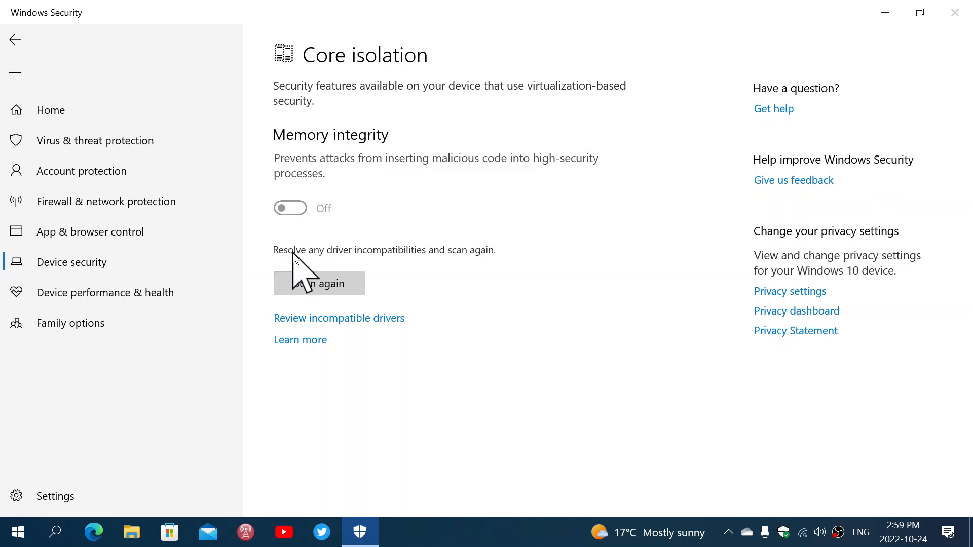
mouse_move(481, 292)
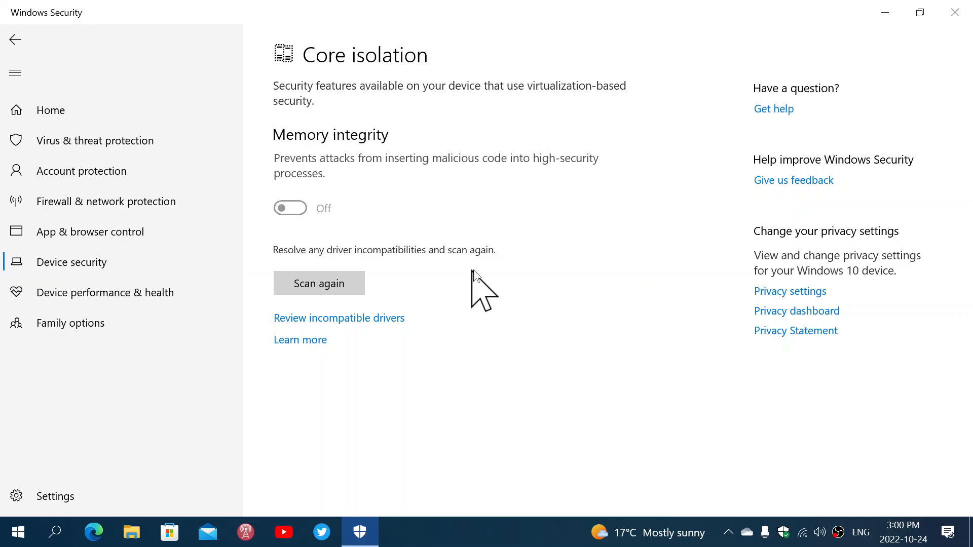
mouse_move(326, 340)
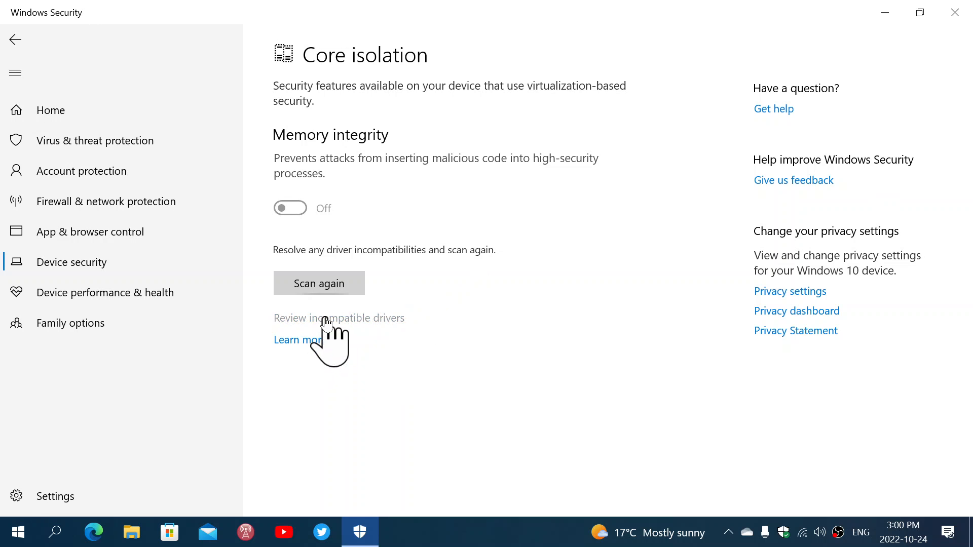
Review the incompatible drivers: two igdkmd64.sys entries from Intel Corporation.
click(339, 317)
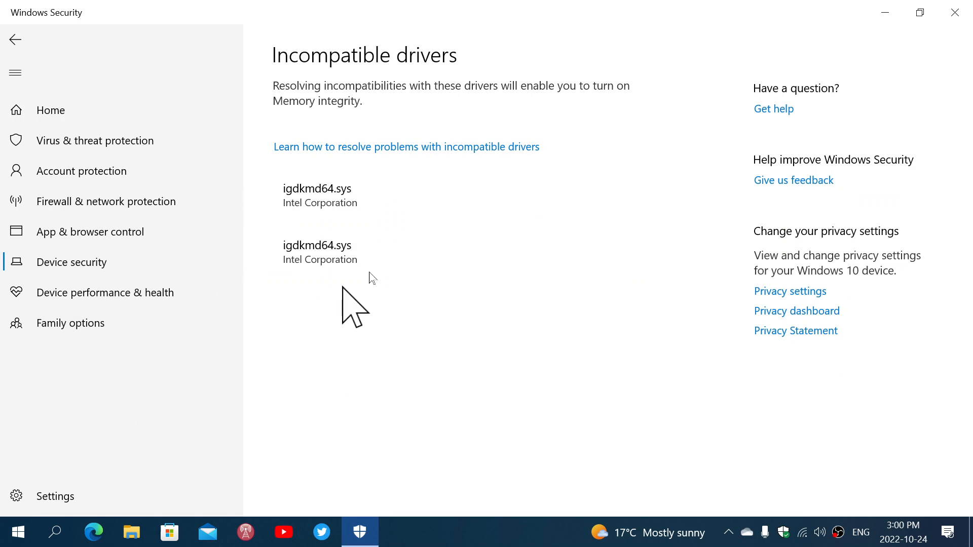
mouse_move(422, 328)
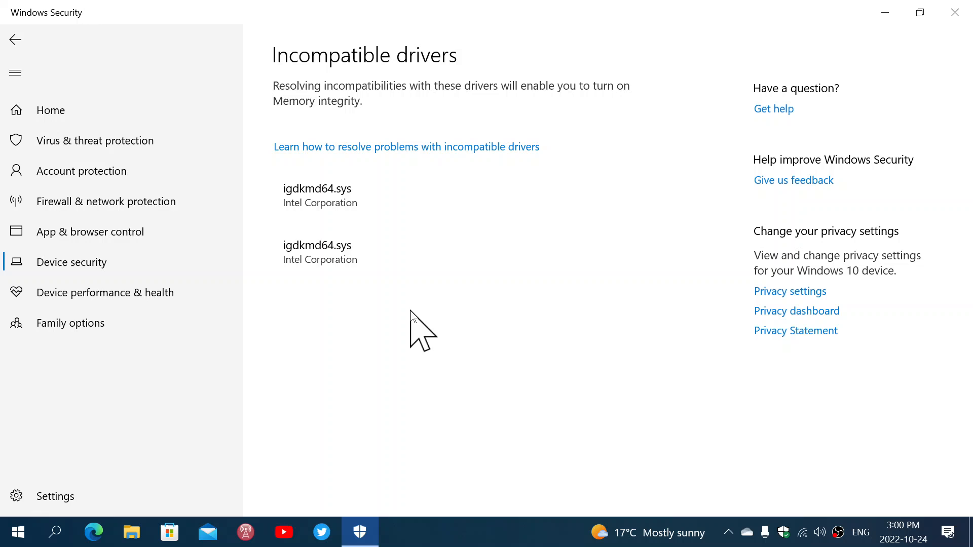
mouse_move(462, 427)
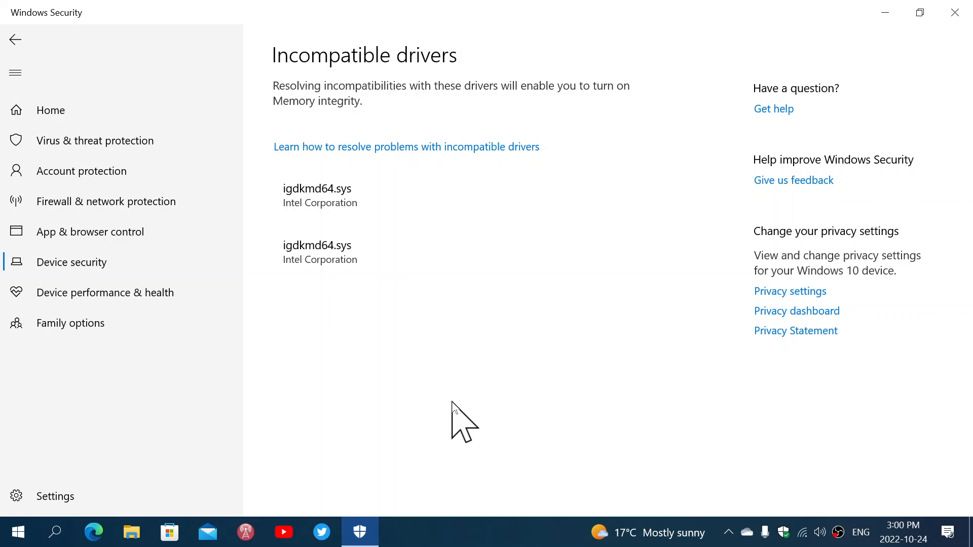
mouse_move(9, 31)
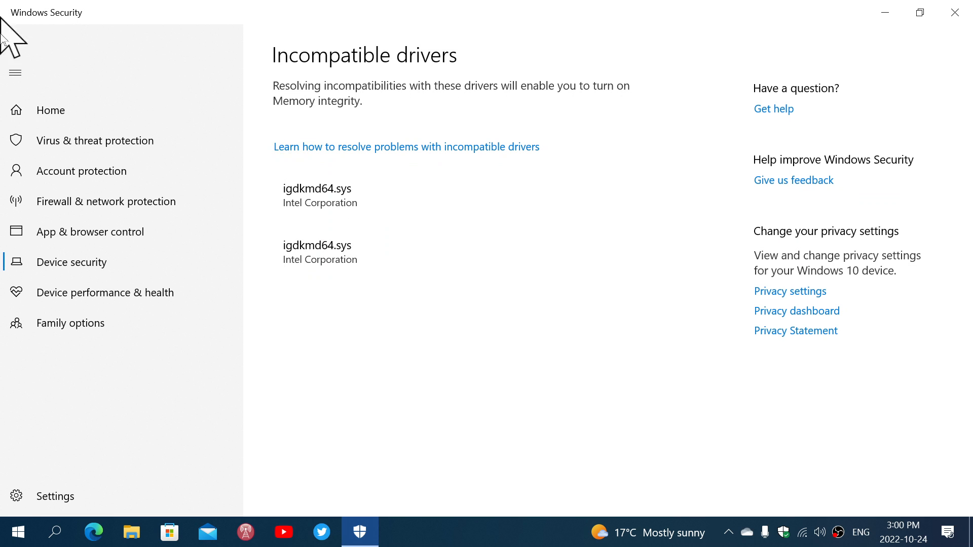
Go back to the Core isolation page, Memory integrity still Off.
click(15, 40)
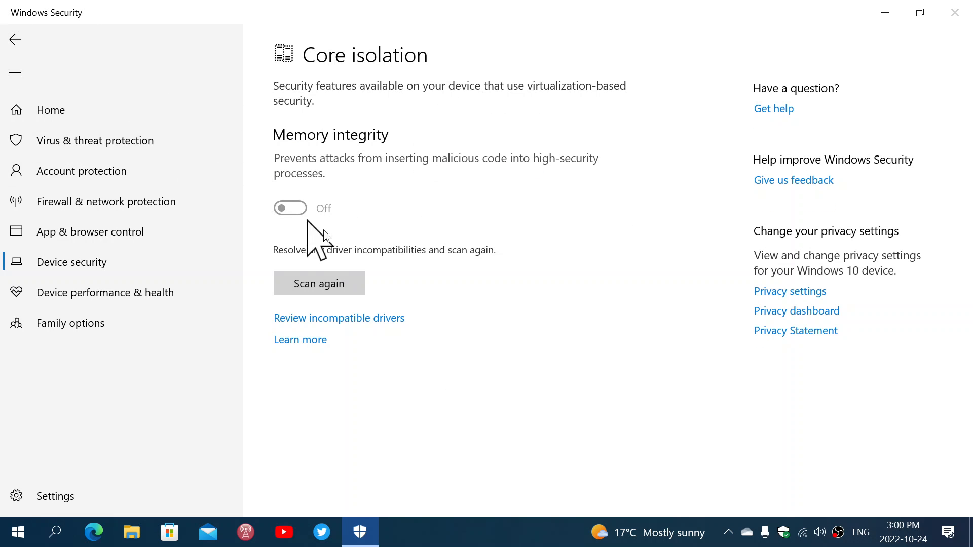
mouse_move(526, 397)
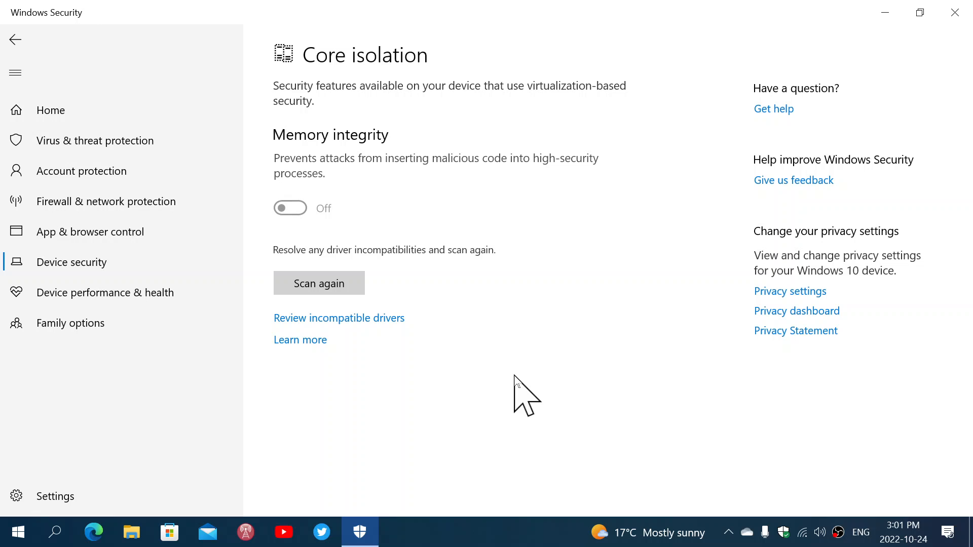
mouse_move(510, 425)
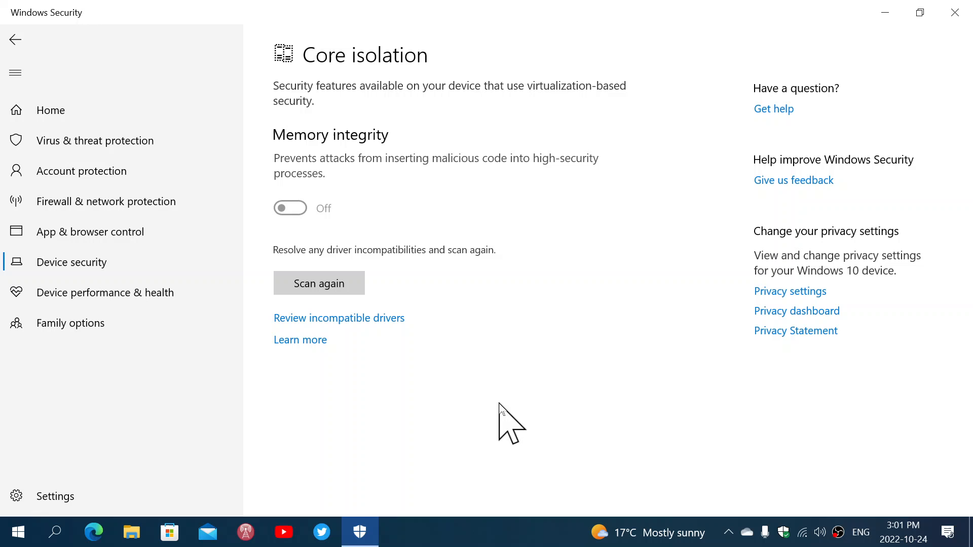
mouse_move(372, 283)
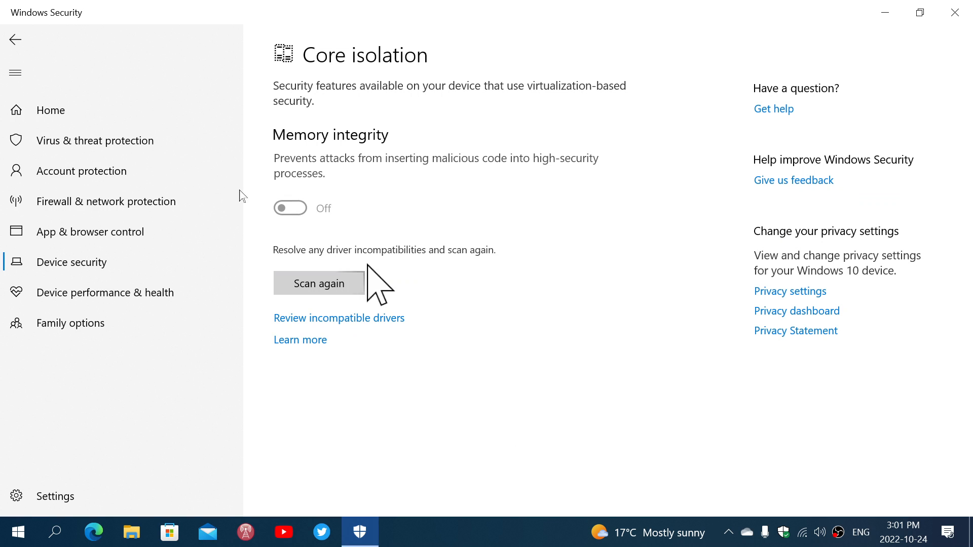
mouse_move(487, 332)
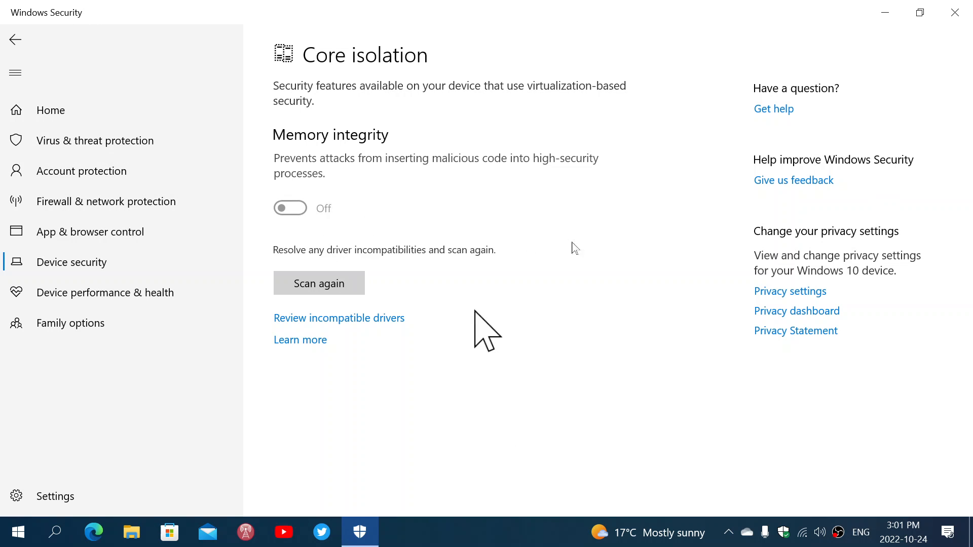
mouse_move(925, 18)
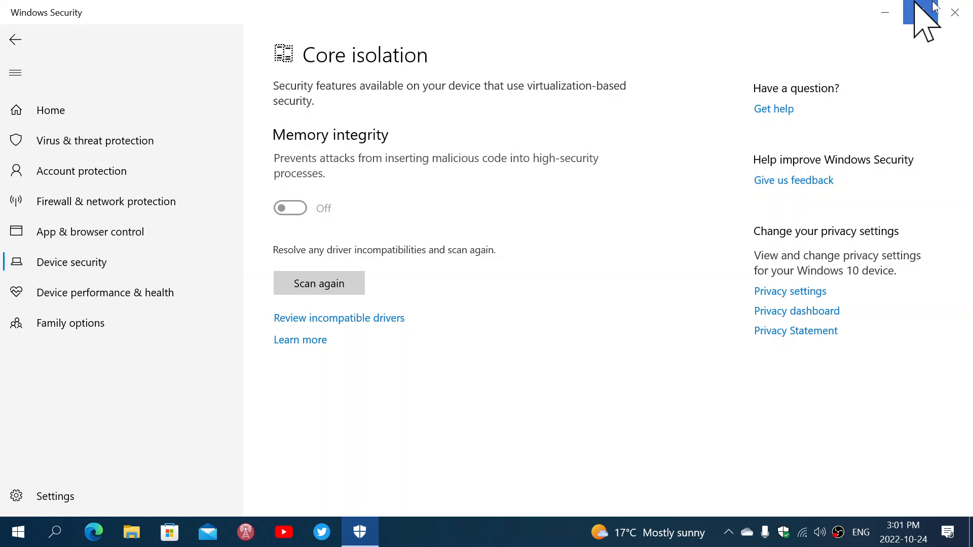
mouse_move(213, 93)
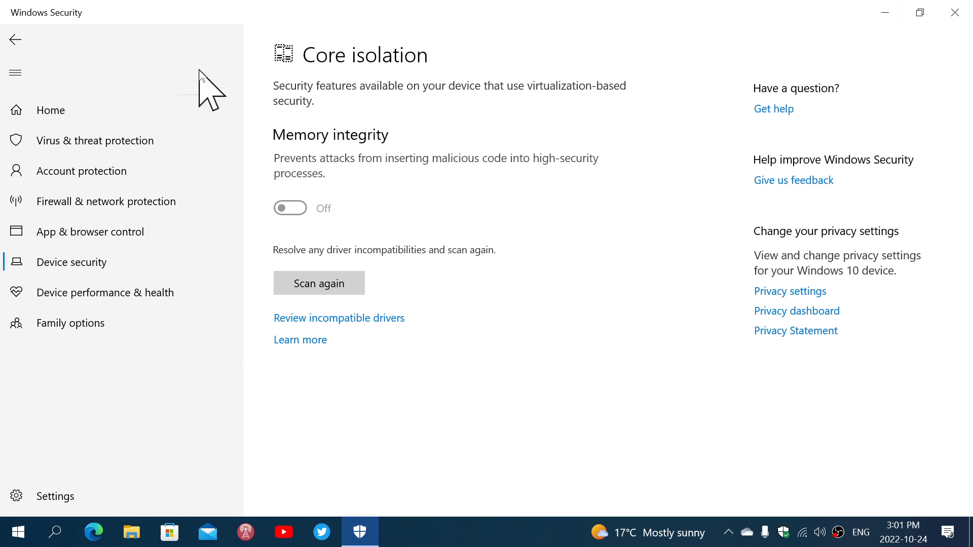
Return to Device security and close Windows Security, leaving the desktop.
click(15, 40)
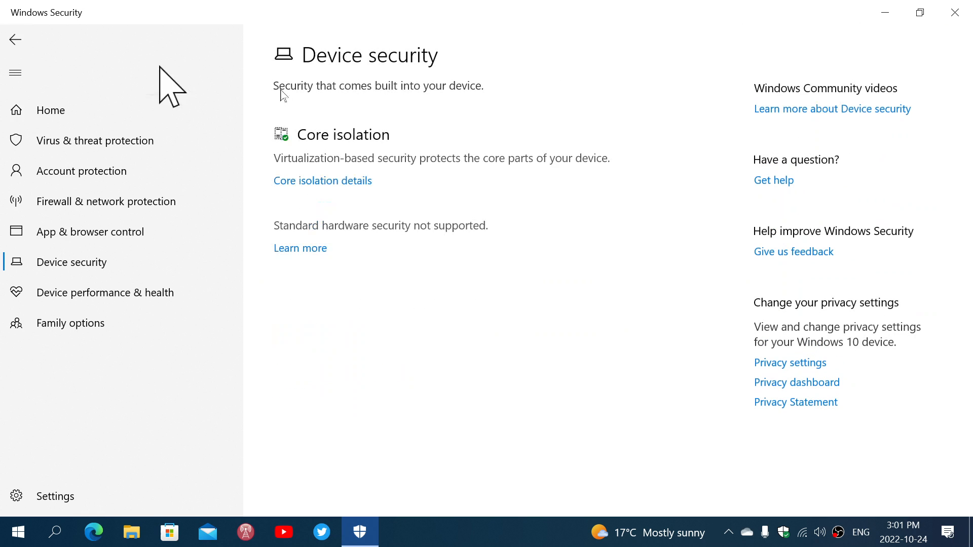
mouse_move(842, 28)
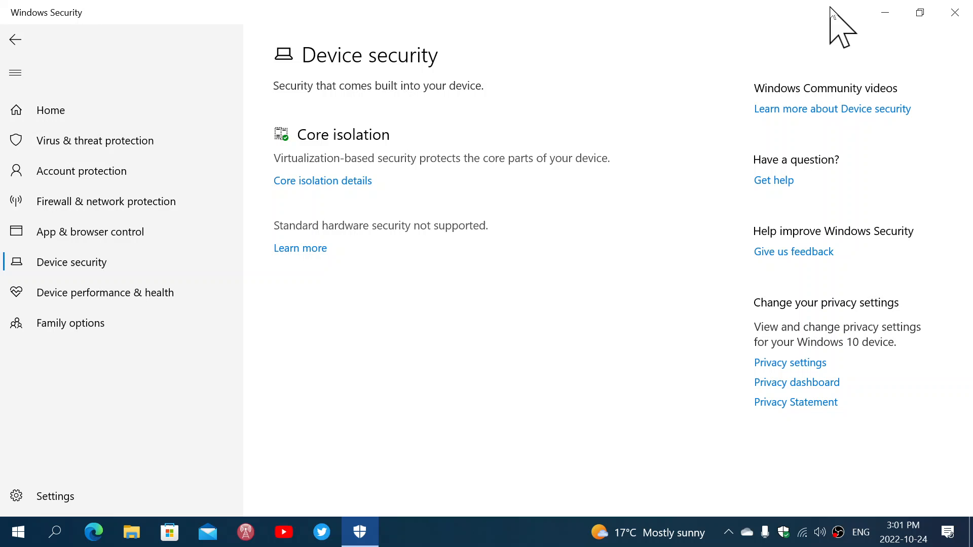
click(955, 12)
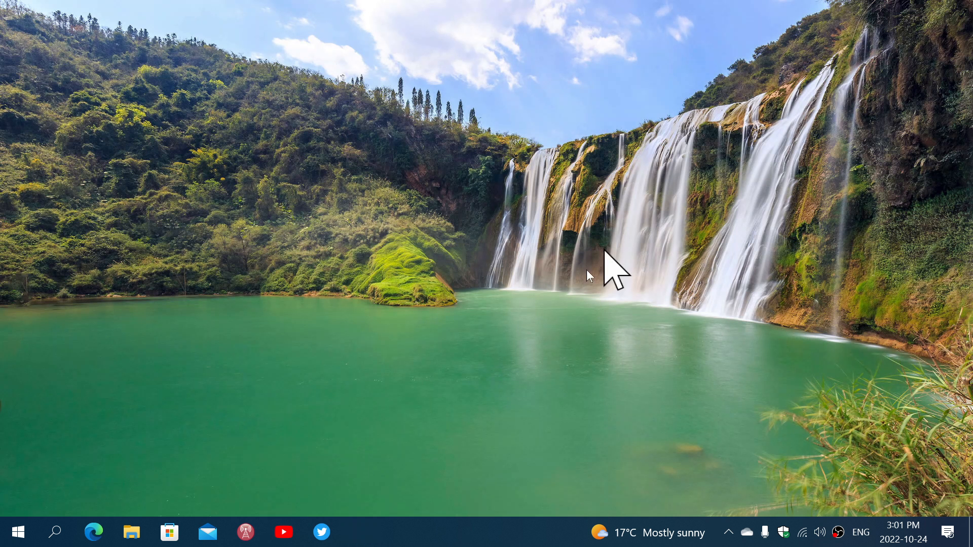
mouse_move(537, 539)
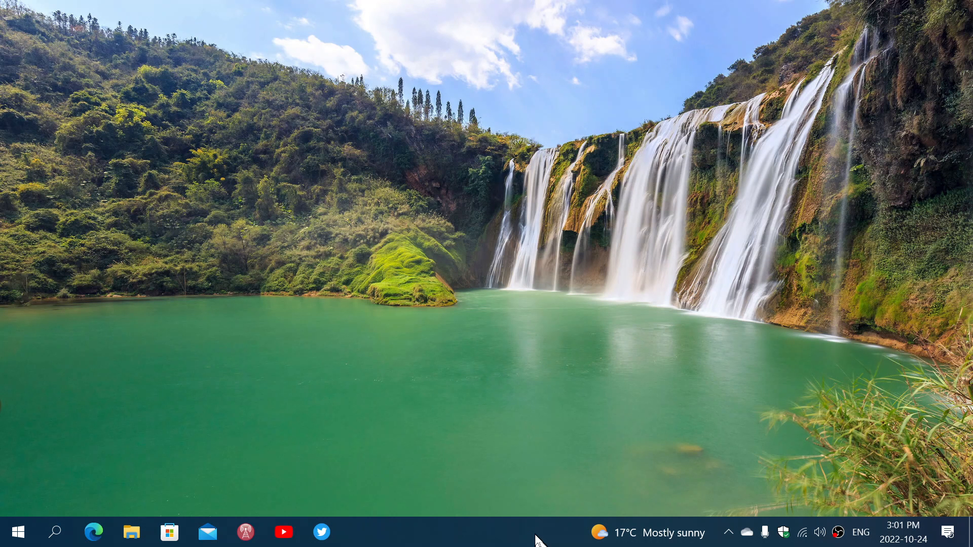